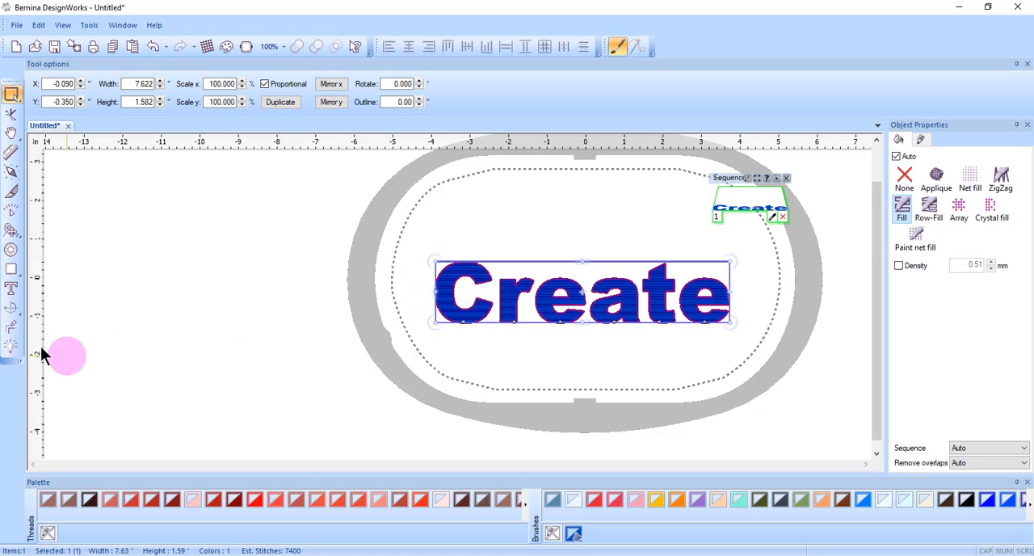
mouse_move(12, 290)
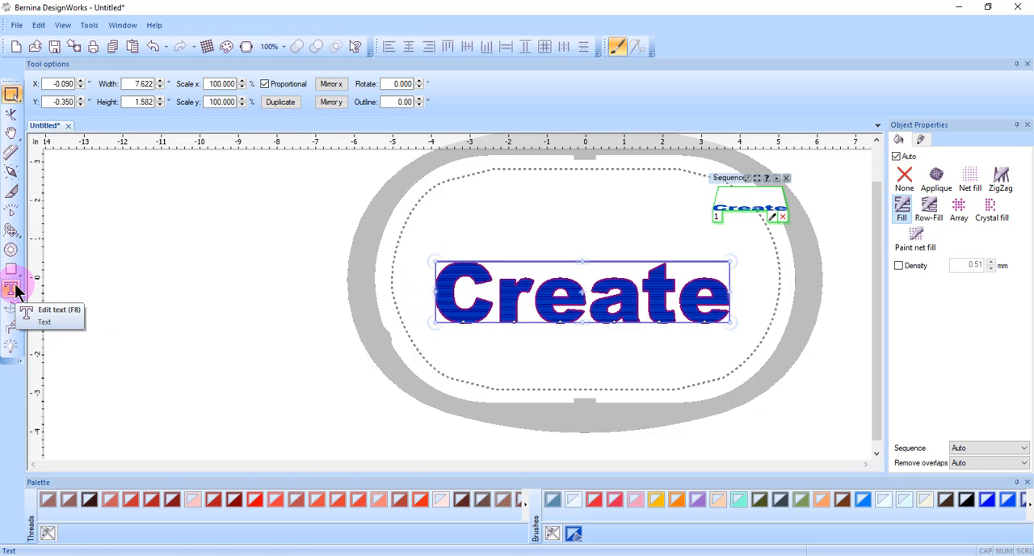
- Enter text-editing mode on the Create lettering with the Edit text tool
click(13, 289)
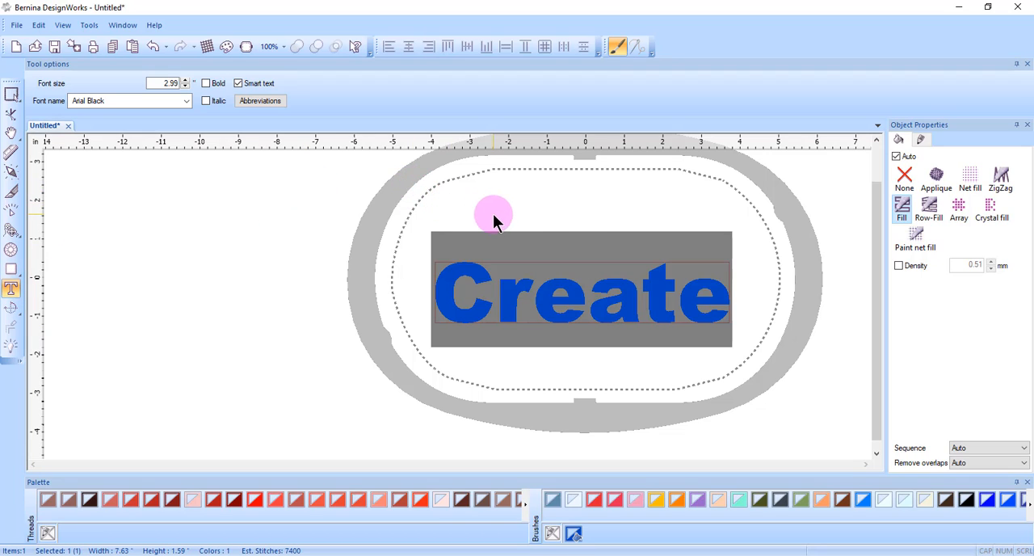
mouse_move(499, 318)
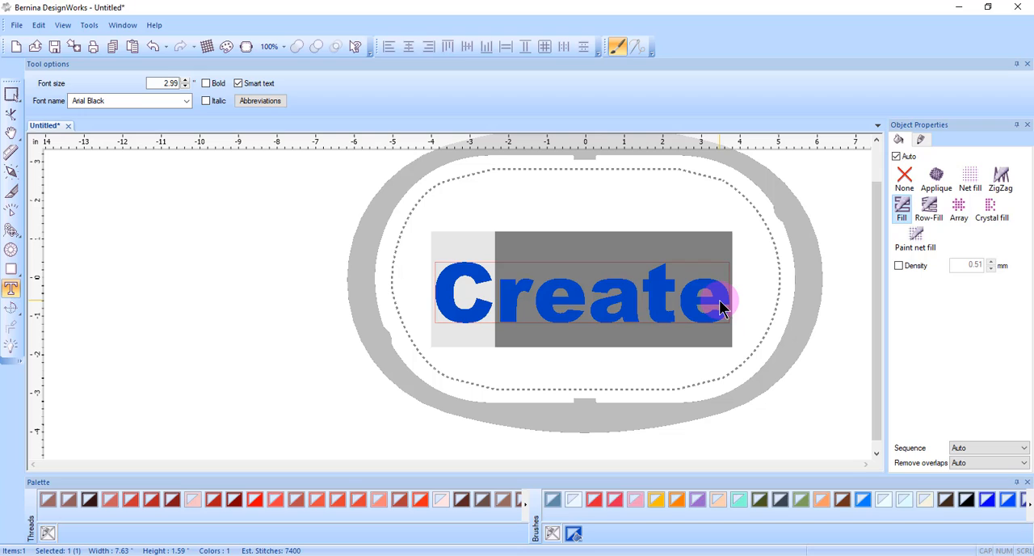
mouse_move(501, 330)
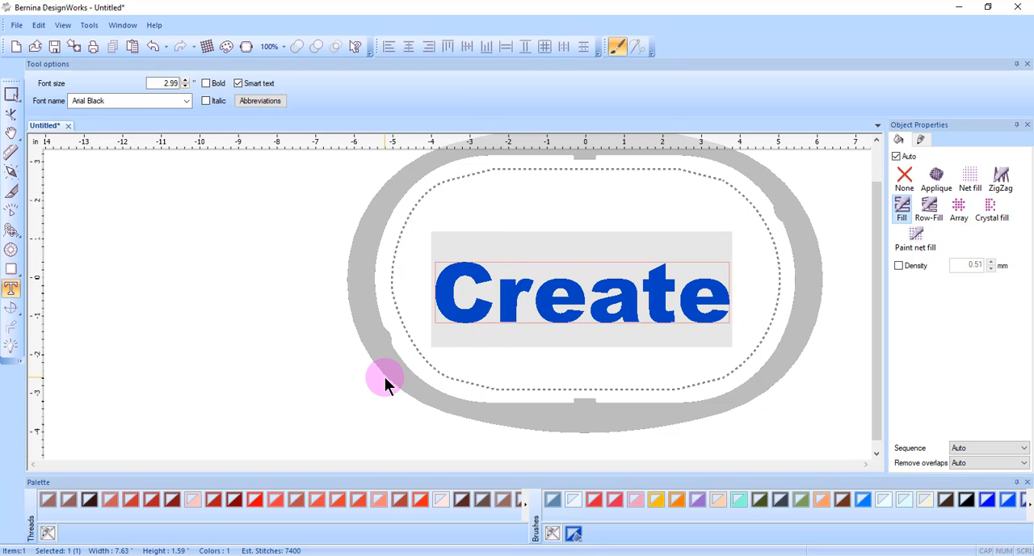
- Place the cursor in the lettering and begin retyping it in capitals as CR
click(535, 291)
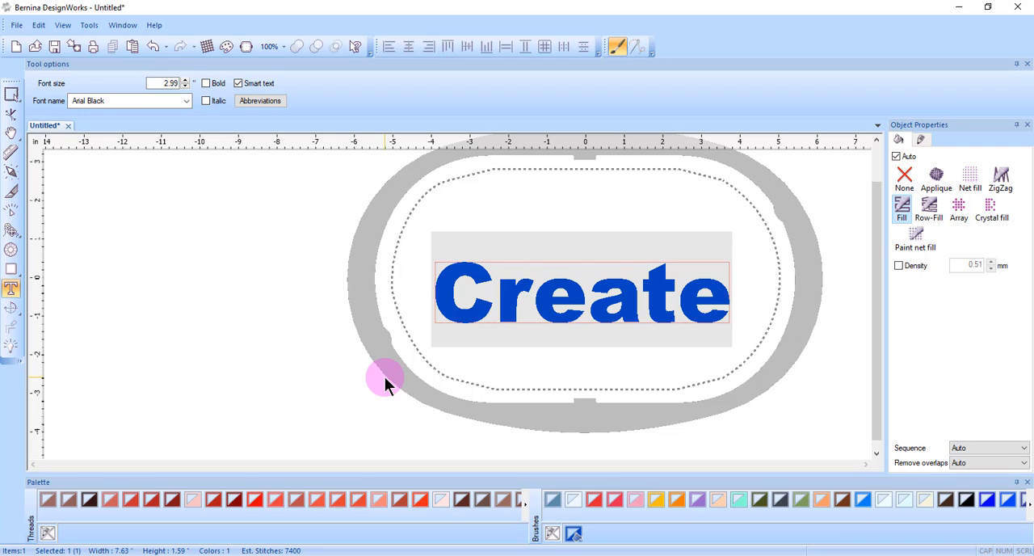
mouse_move(552, 354)
text(CR)
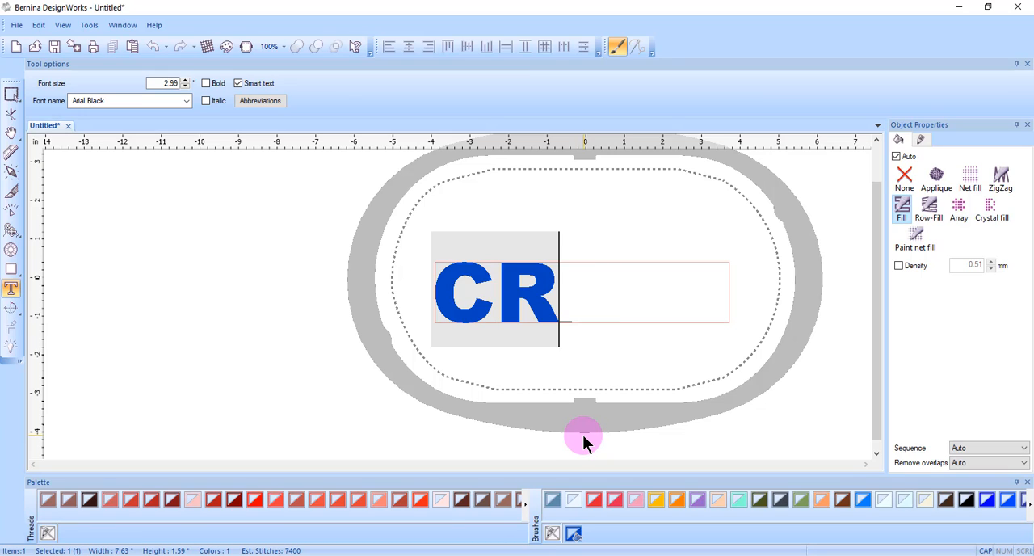
- Finish the word so the lettering reads CREATE in capitals
text(EATE)
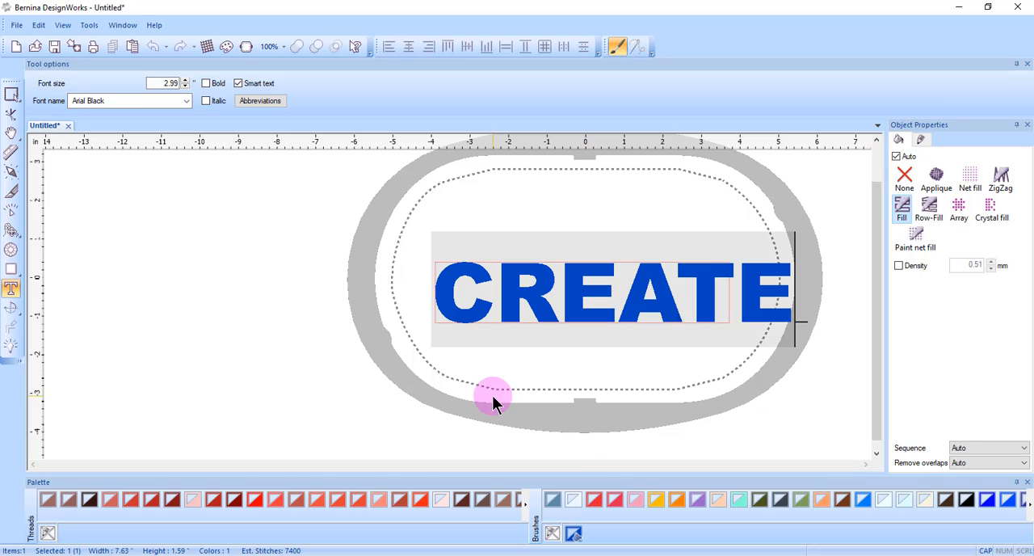
mouse_move(406, 428)
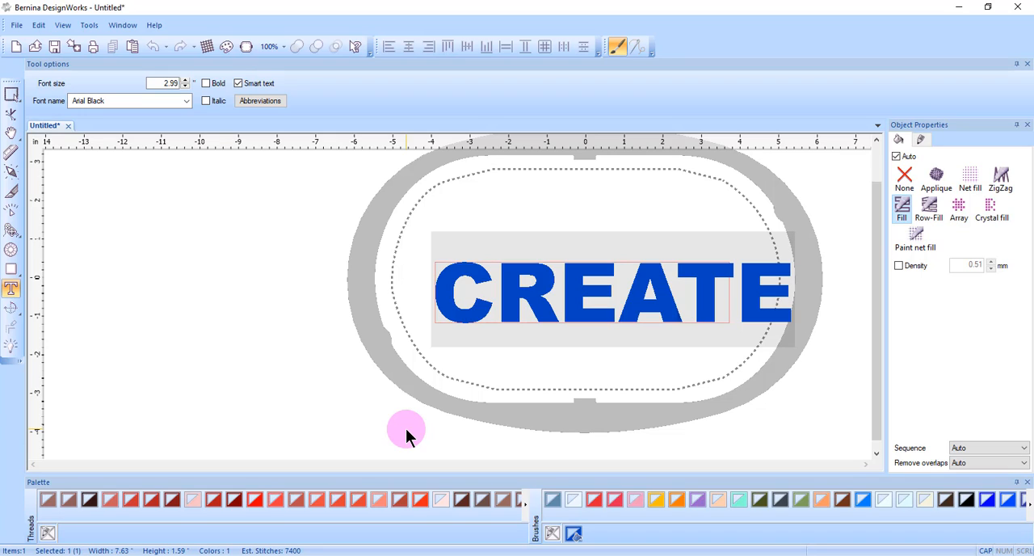
mouse_move(796, 311)
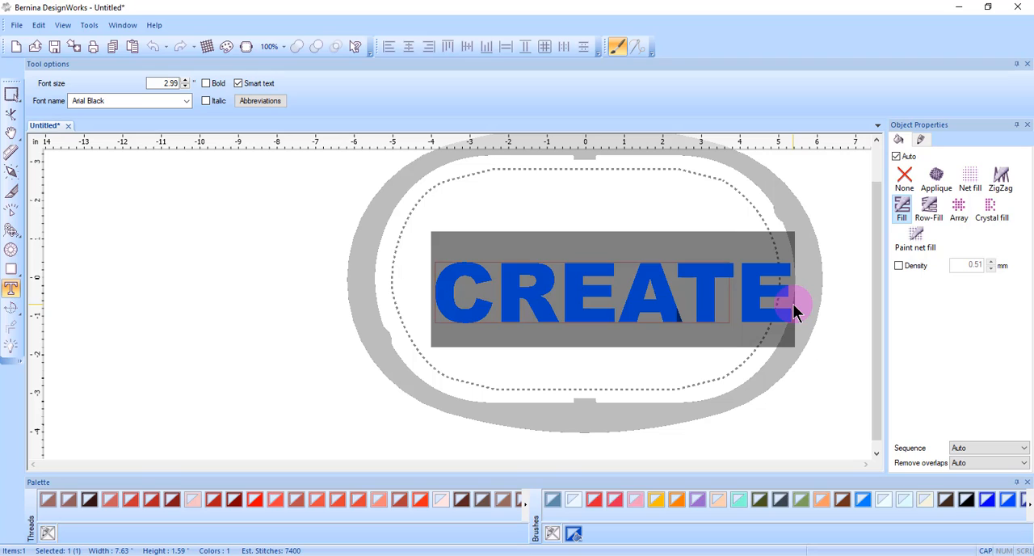
mouse_move(602, 315)
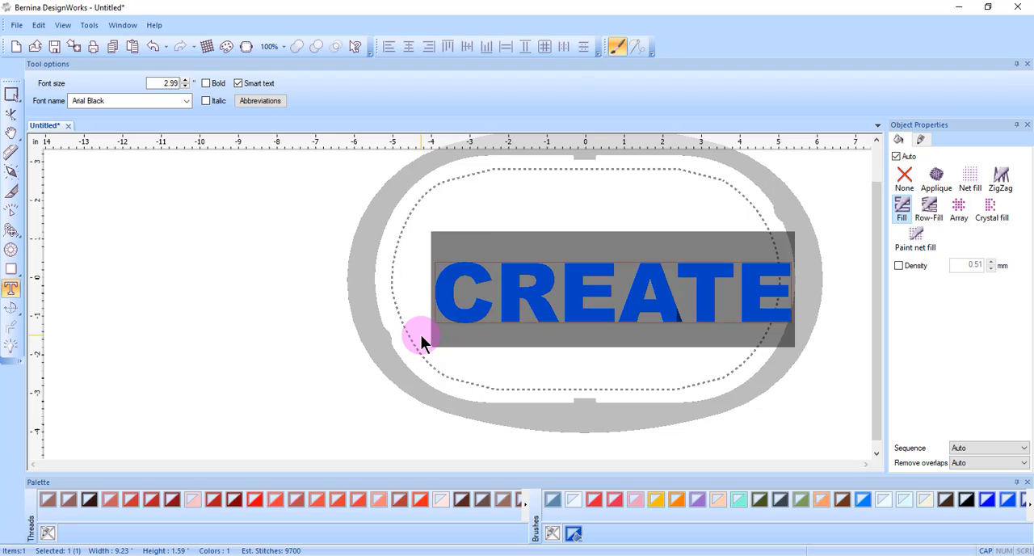
mouse_move(677, 184)
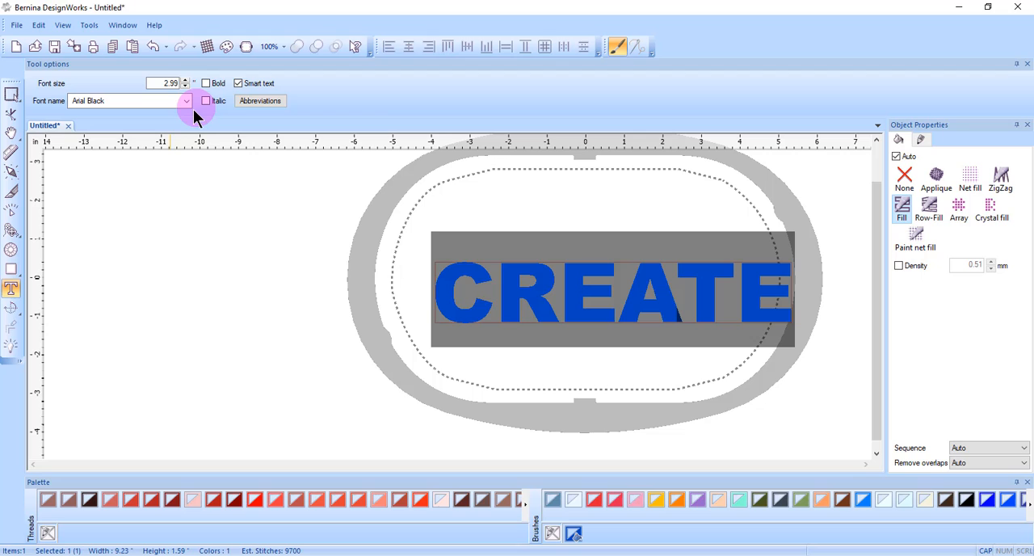
- Set CREATE in Bauhaus 93 at a smaller font size and make it italic
click(186, 100)
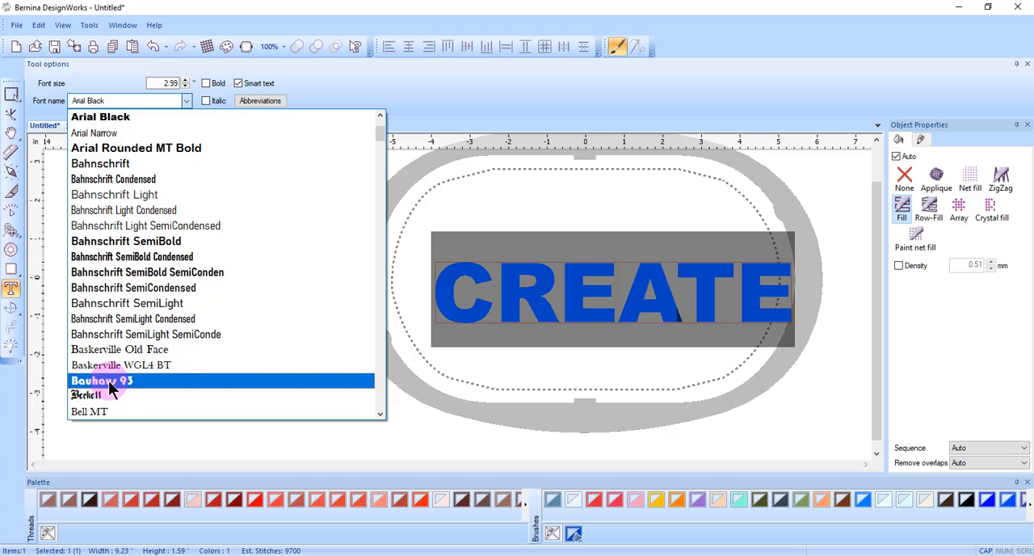
click(101, 380)
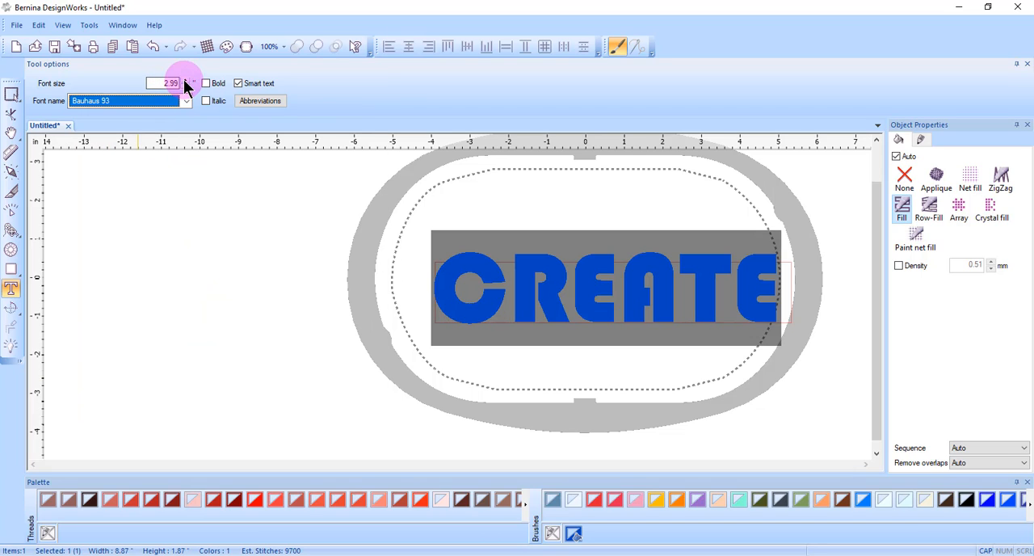
click(186, 87)
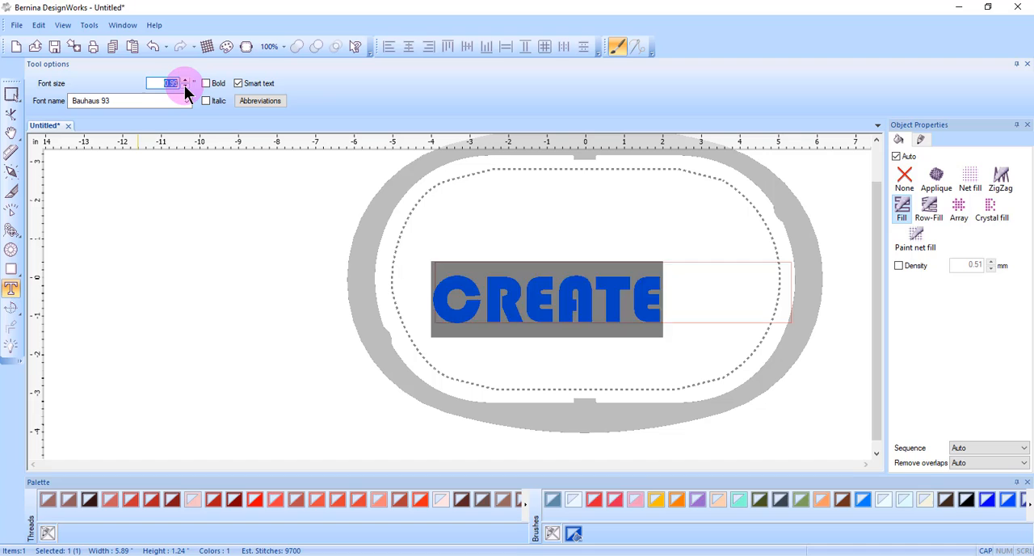
click(186, 87)
text(2)
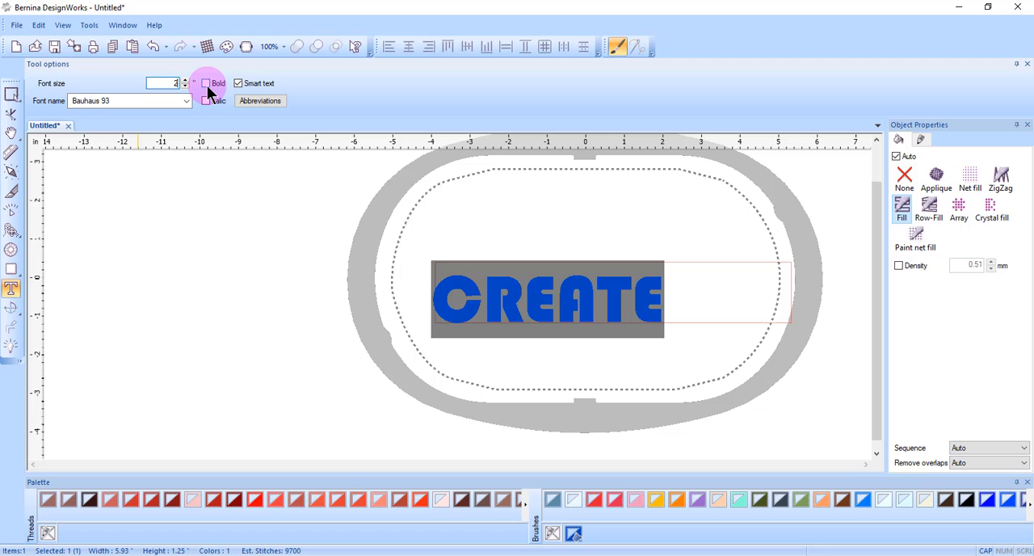
click(206, 82)
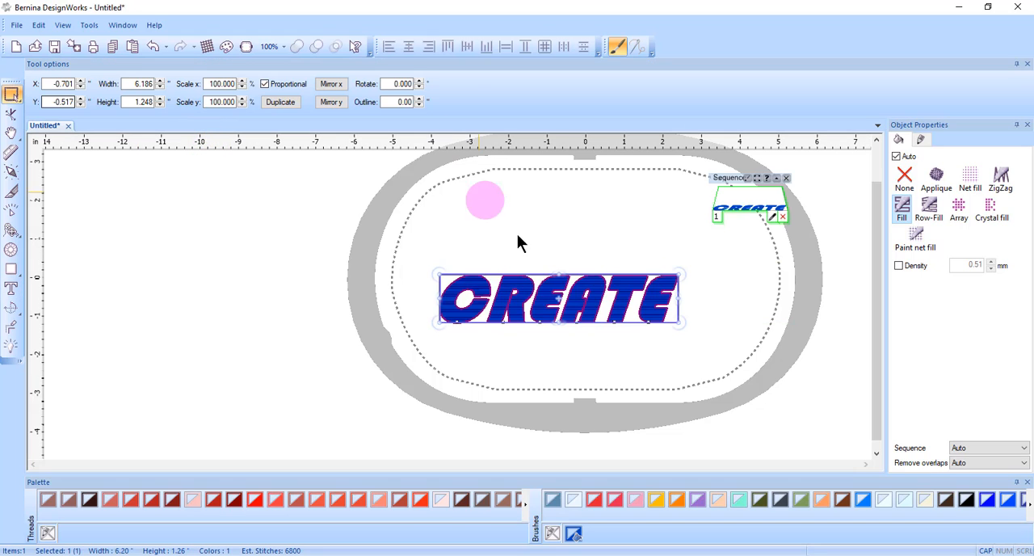
- Stretch CREATE to about 2.4" tall and 6.55" wide, then slant it slightly
drag(484, 201, 560, 274)
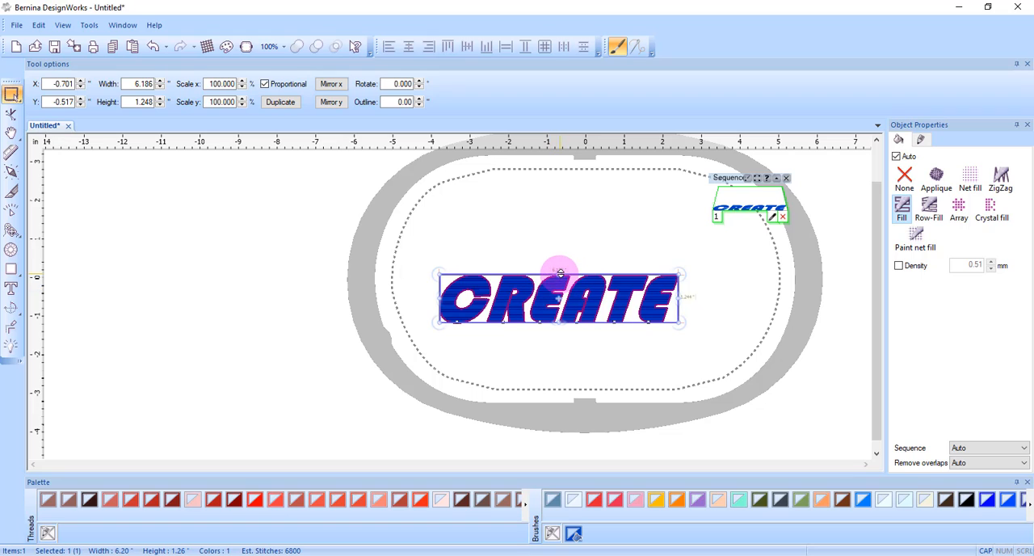
drag(561, 273, 563, 227)
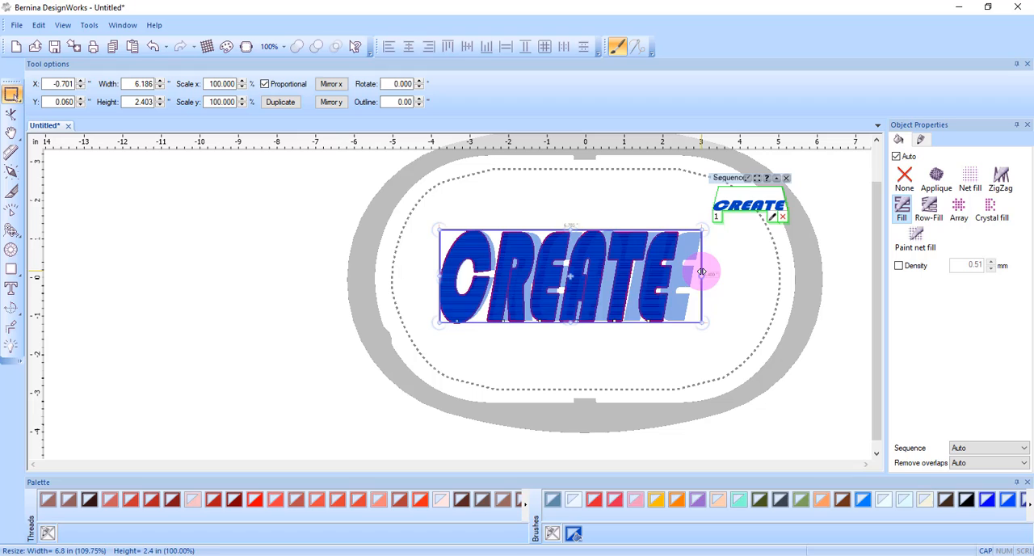
drag(703, 270, 704, 241)
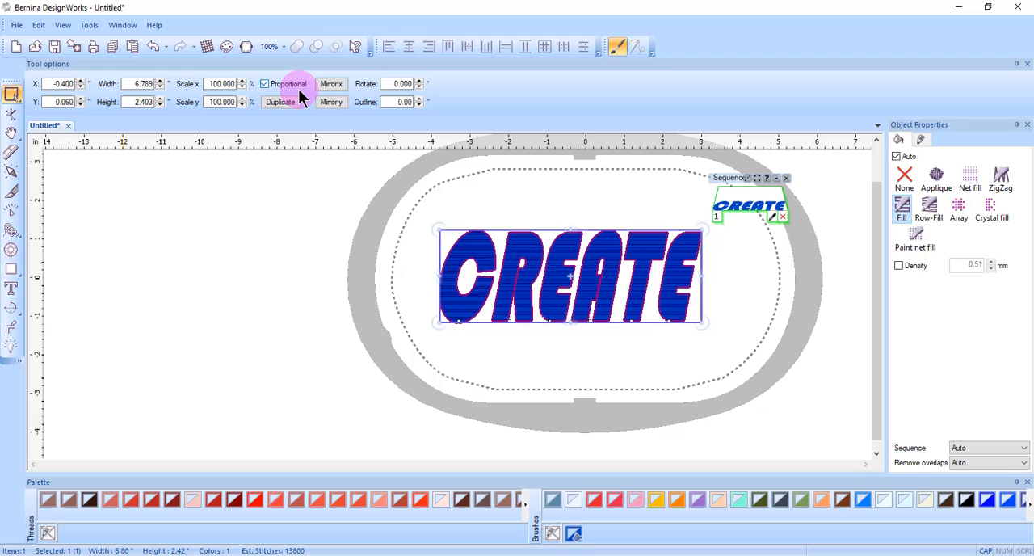
mouse_move(269, 100)
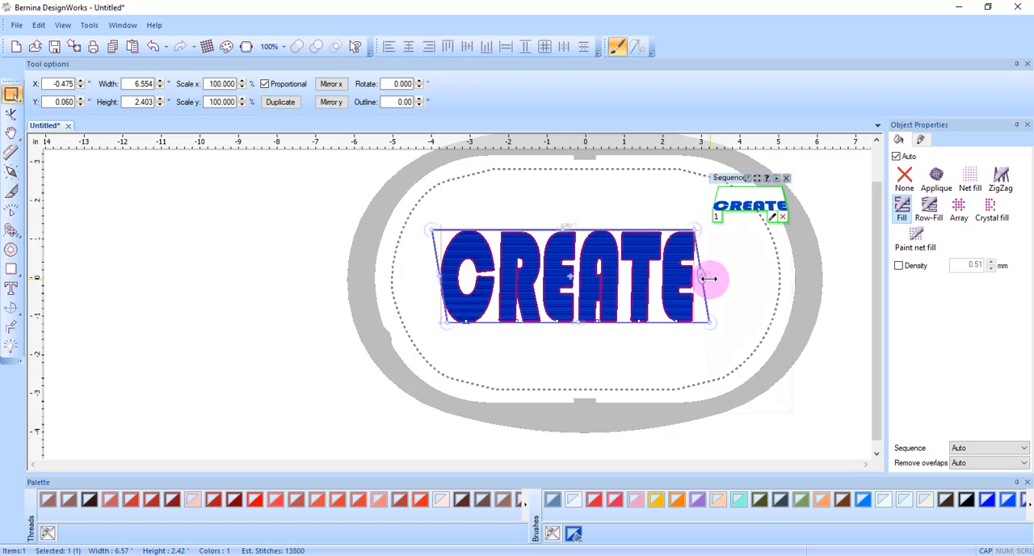
drag(712, 279, 701, 279)
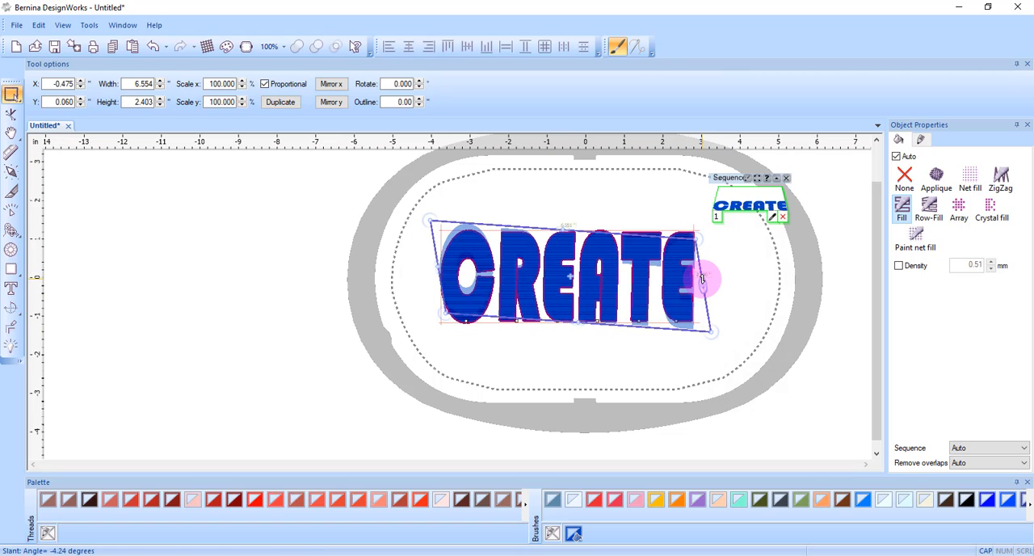